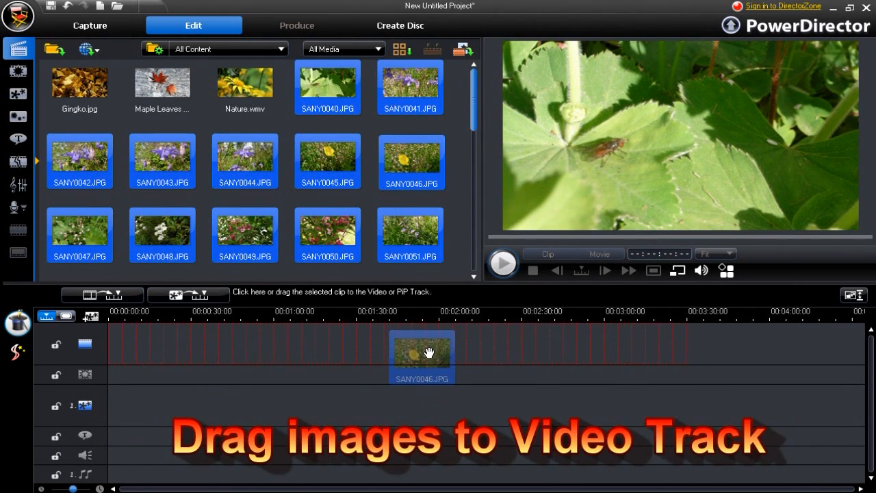
Step: Select all photo clips on the video track and continue with the Cell slideshow style
left_click(101, 296)
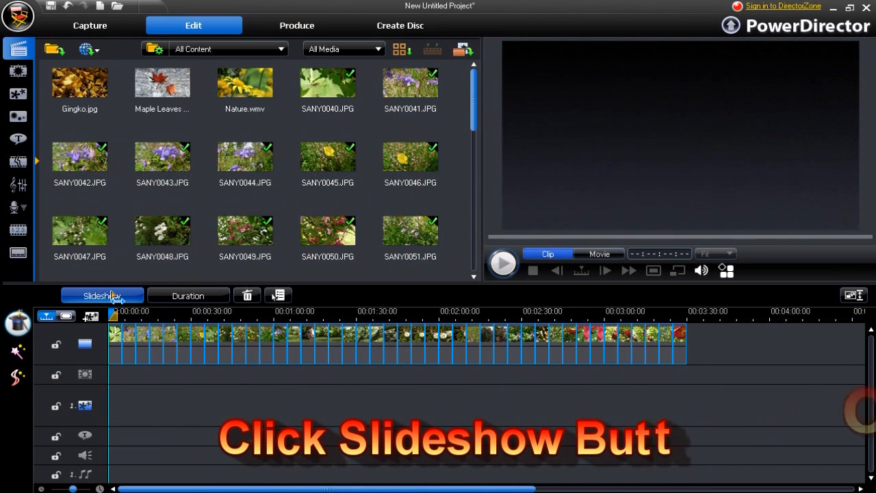
left_click(101, 296)
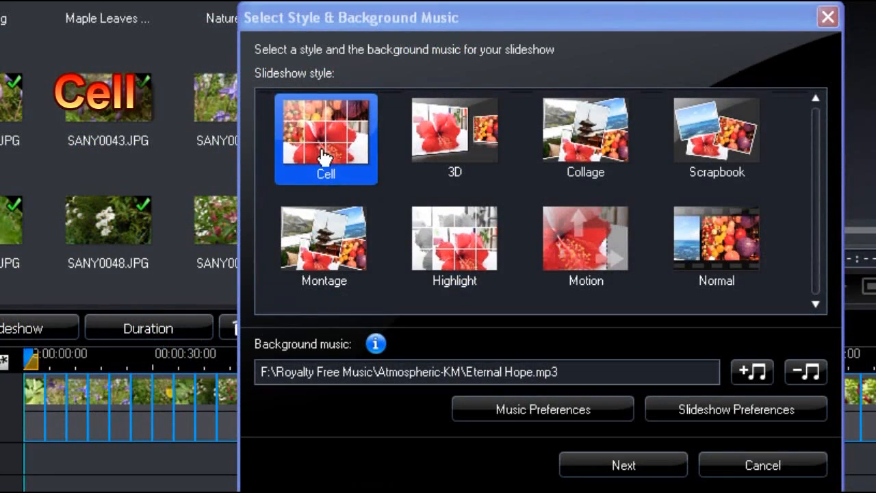
left_click(623, 466)
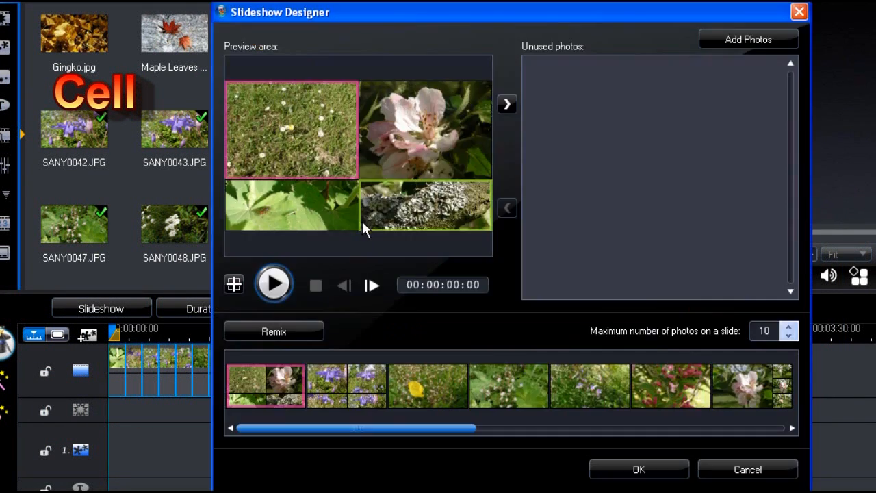
Step: Fill a slide's empty cell with an unused photo and rearrange the photos within it
left_click(274, 330)
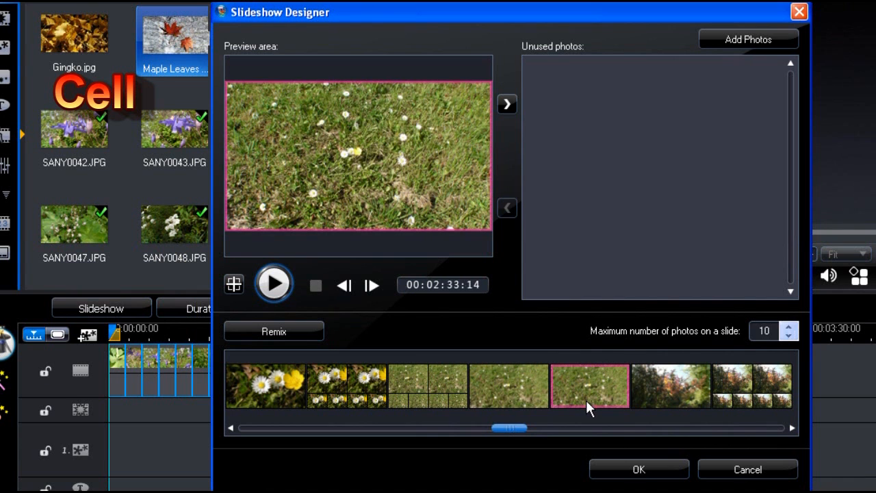
mouse_move(507, 104)
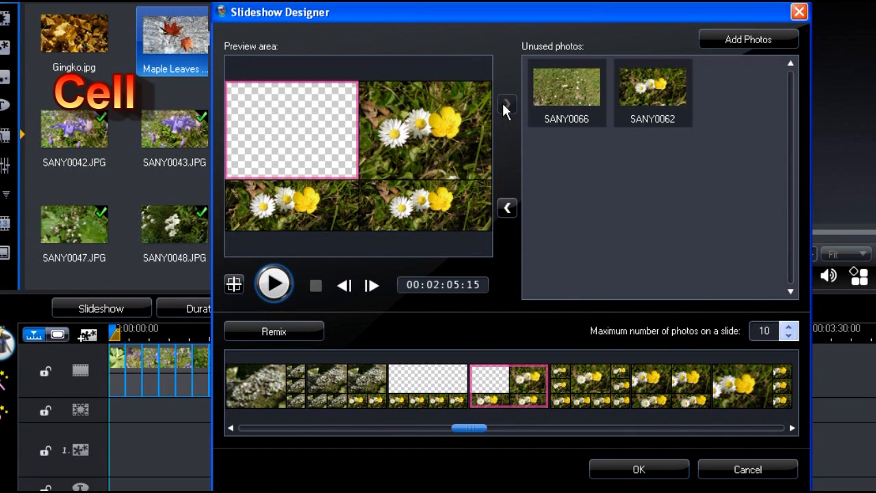
left_click(507, 110)
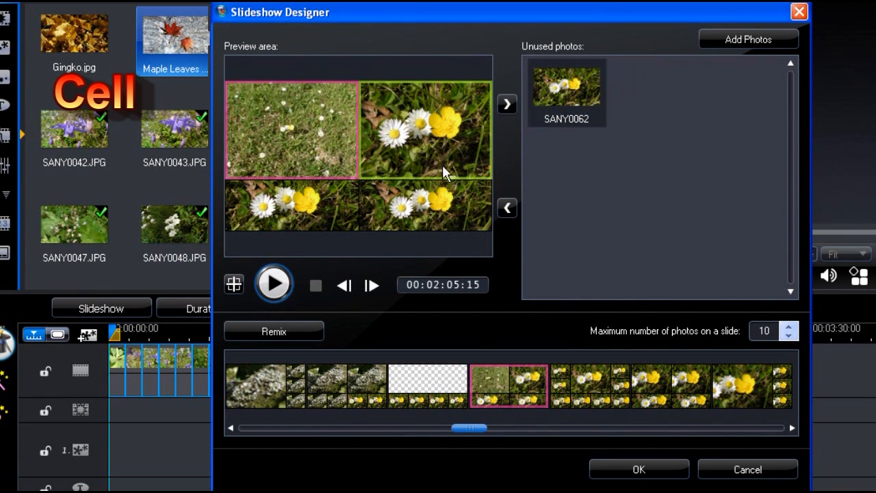
left_click_drag(468, 427, 503, 427)
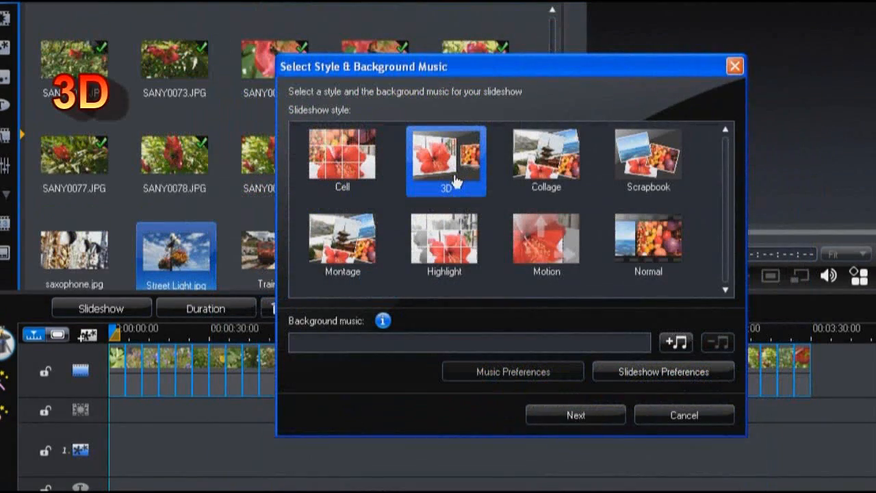
Step: Continue with the 3D style, preview it, adjust the photo crops in Customize and accept
left_click(575, 413)
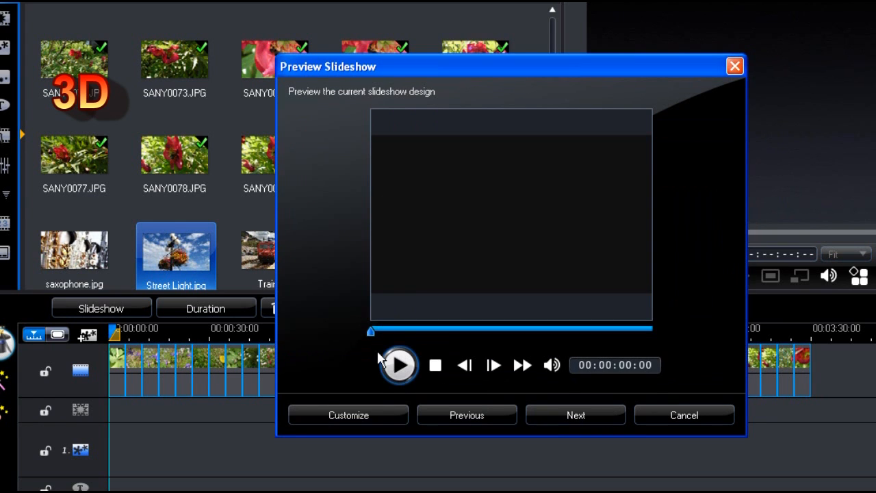
left_click(400, 364)
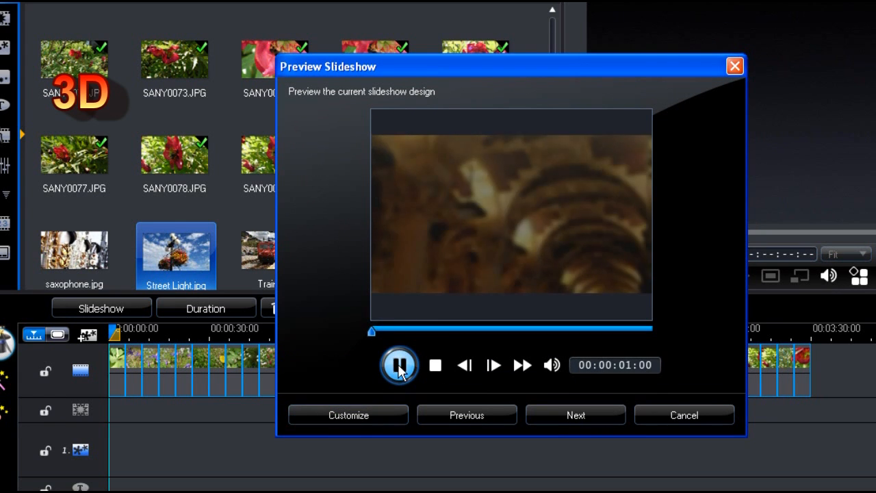
left_click(399, 364)
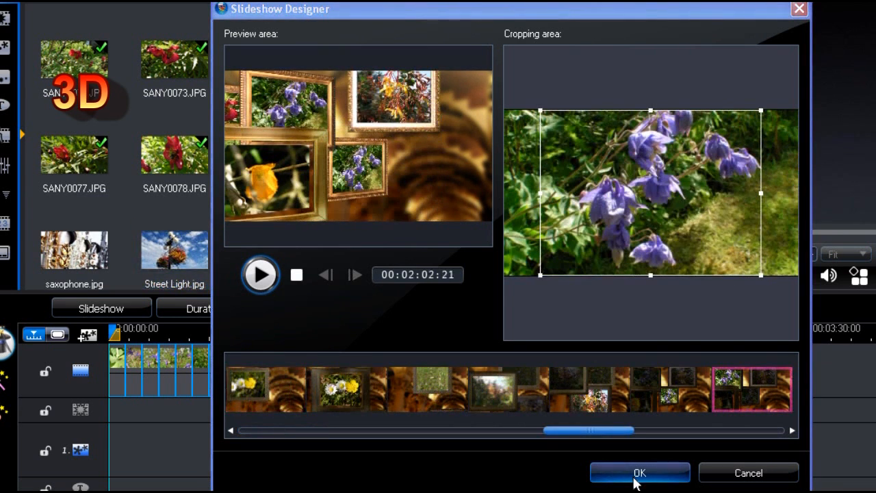
left_click(639, 472)
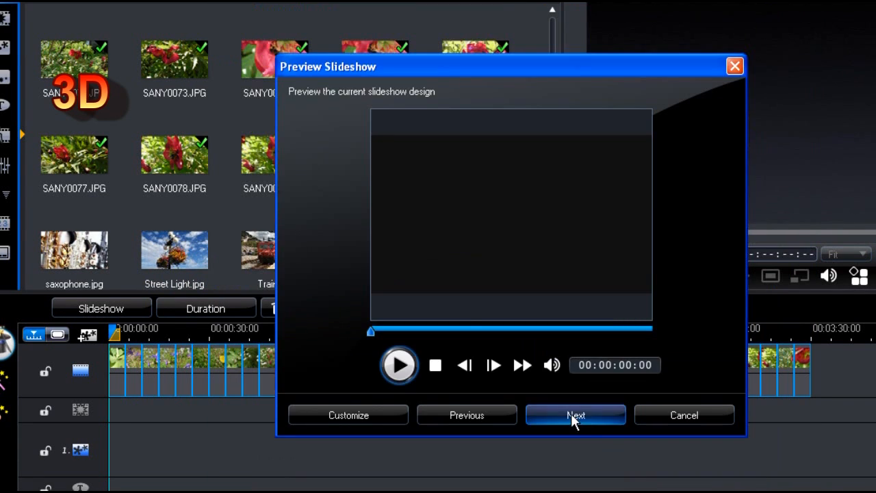
Step: Raise 3D slideshow quality toward Better quality and let the slideshow replace the timeline clips
left_click(575, 414)
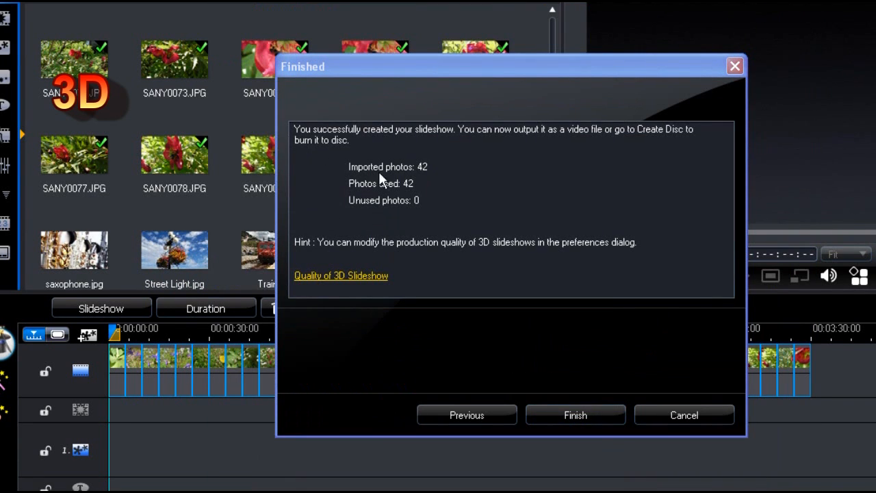
mouse_move(327, 252)
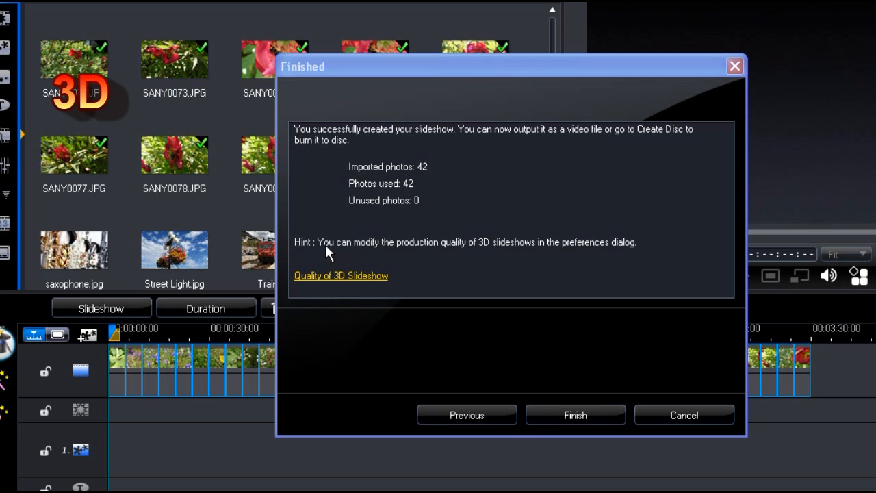
mouse_move(548, 254)
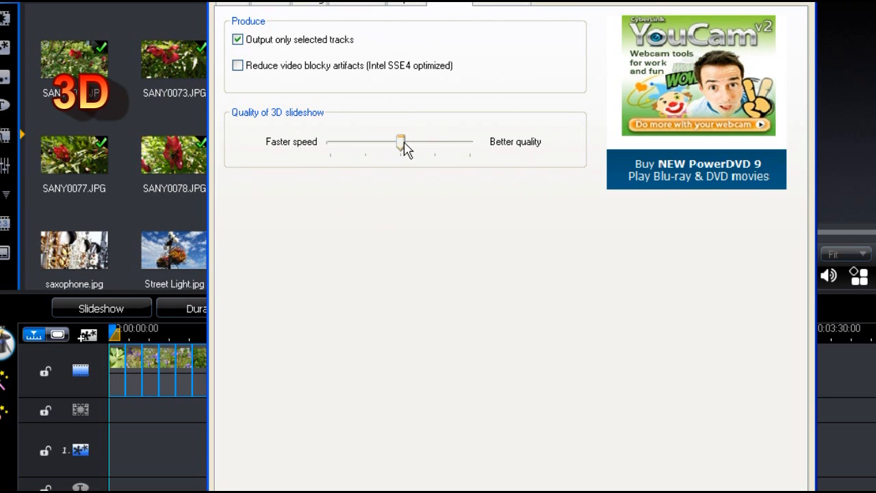
left_click_drag(399, 141, 436, 141)
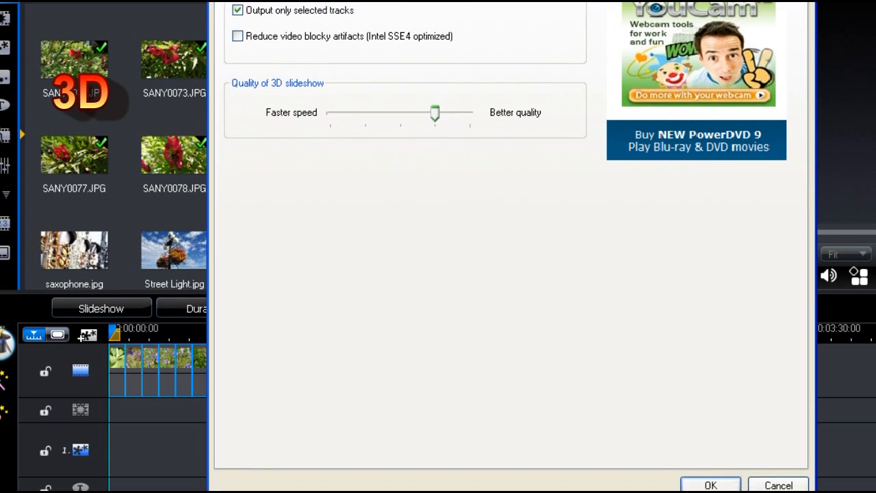
left_click(575, 415)
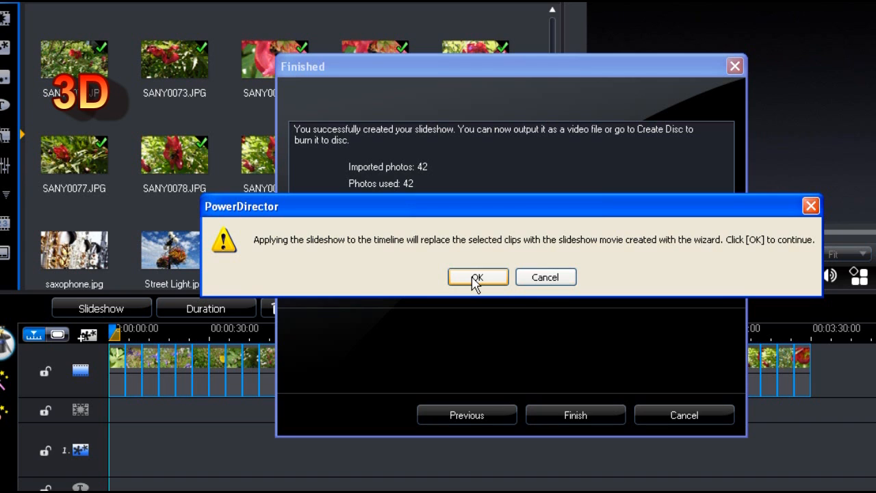
left_click(477, 276)
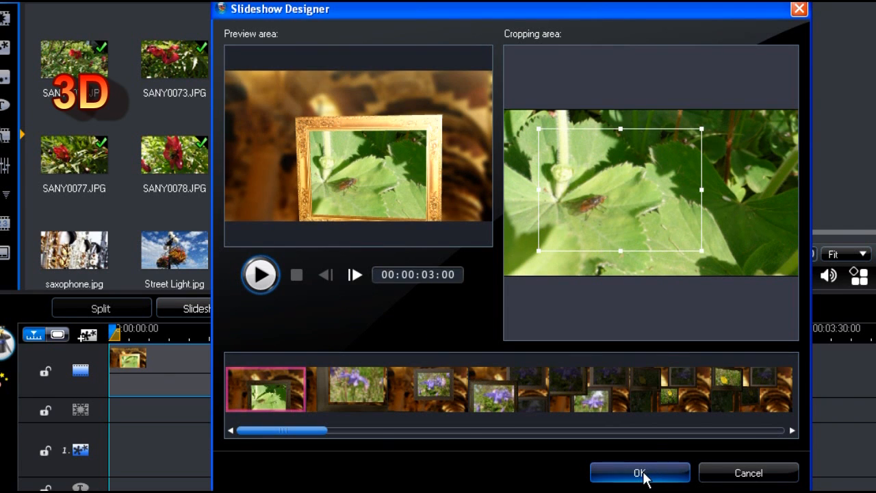
left_click(639, 472)
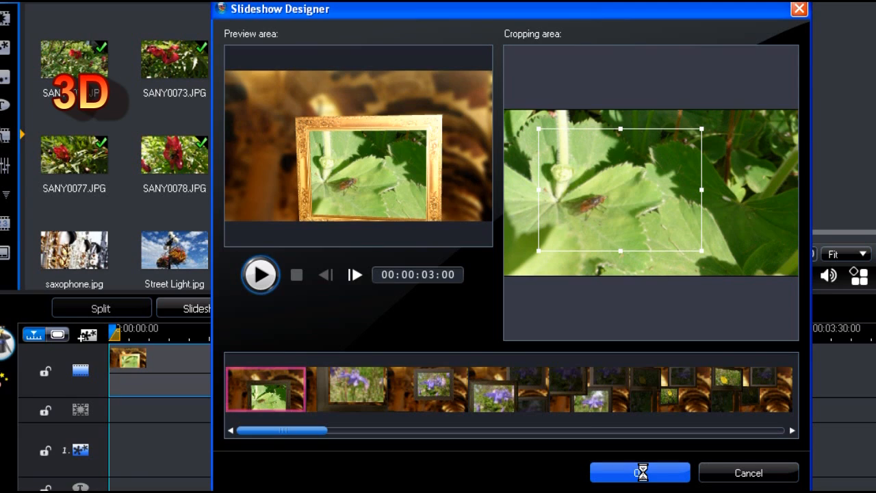
Step: Customize a Highlight slideshow, adjusting the last slide's background photo crop, and move past the preview
left_click(639, 472)
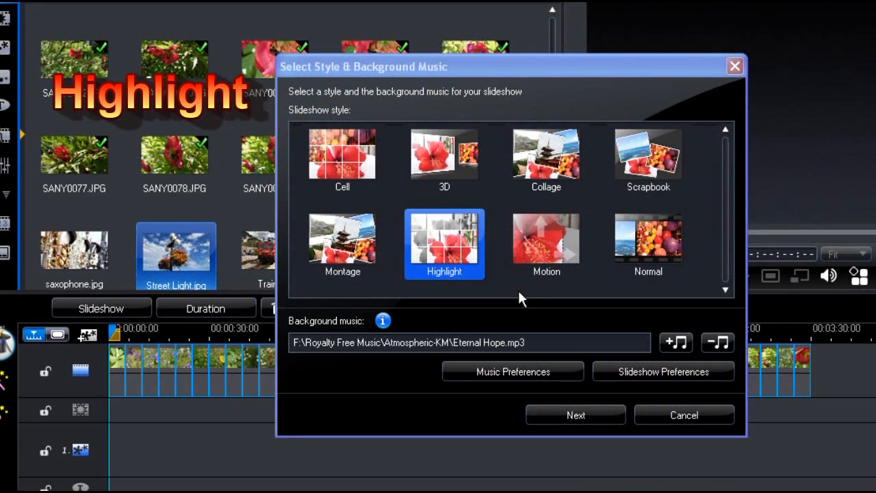
left_click(575, 415)
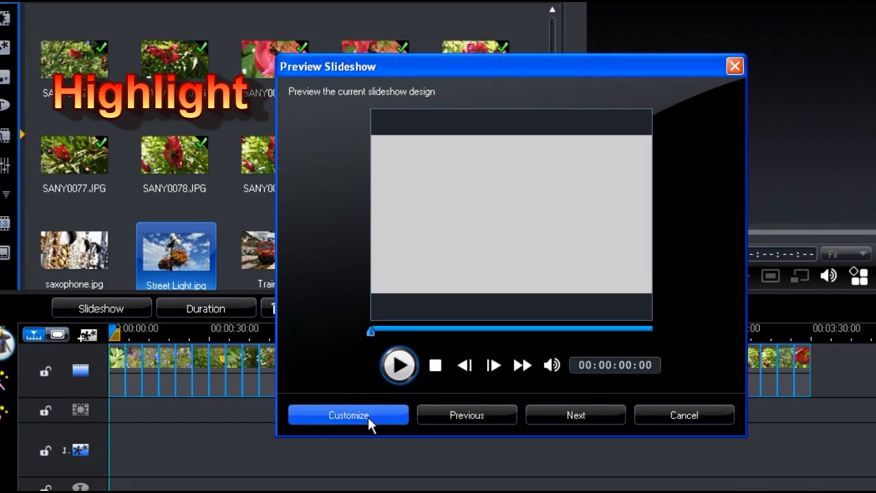
left_click(347, 415)
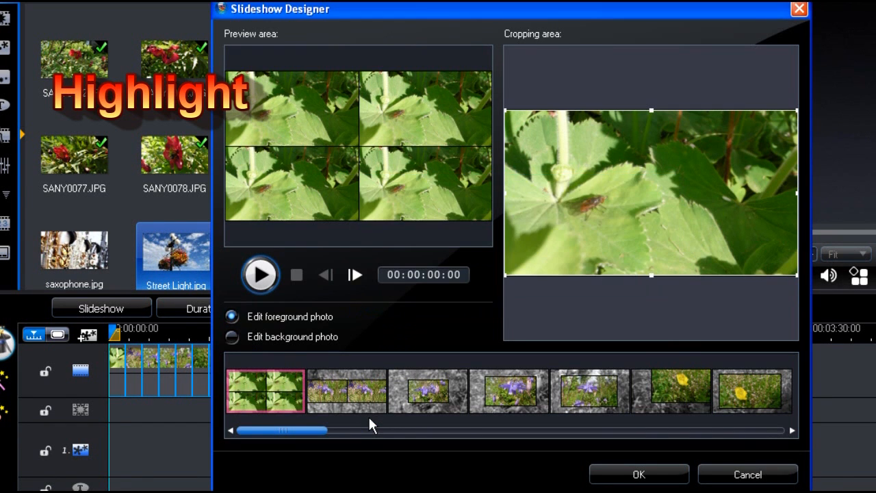
left_click(752, 392)
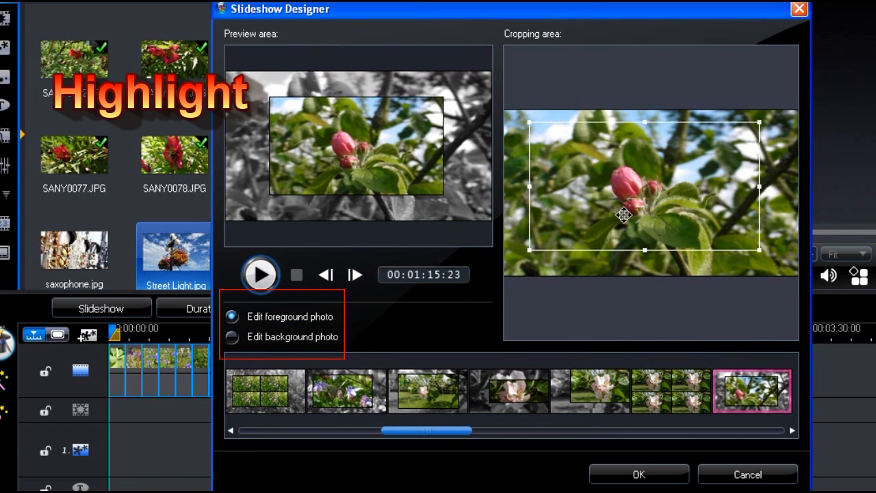
left_click(232, 336)
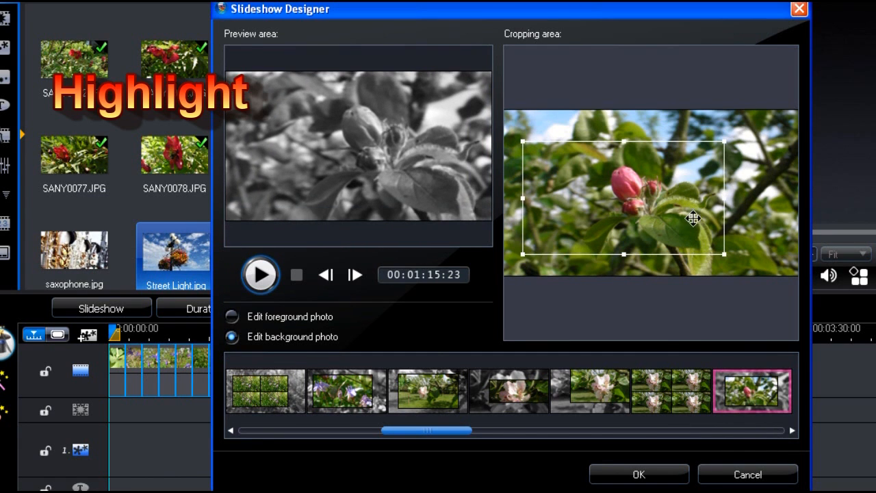
mouse_move(611, 419)
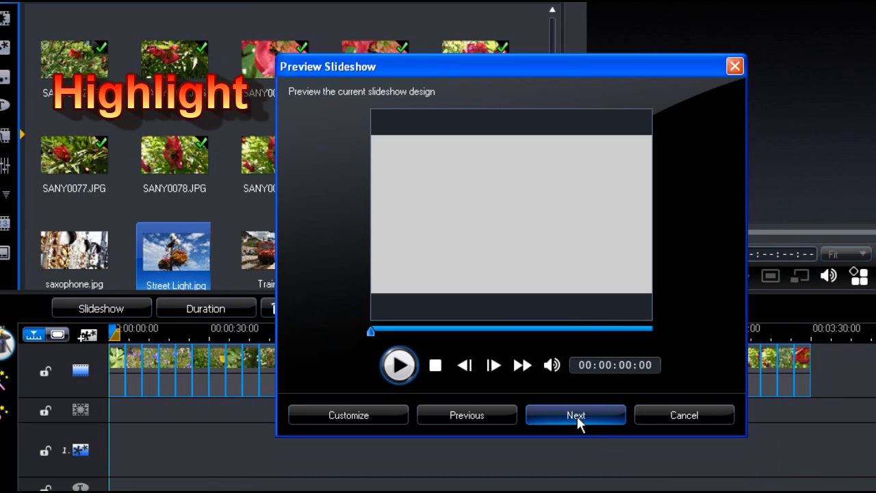
left_click(575, 415)
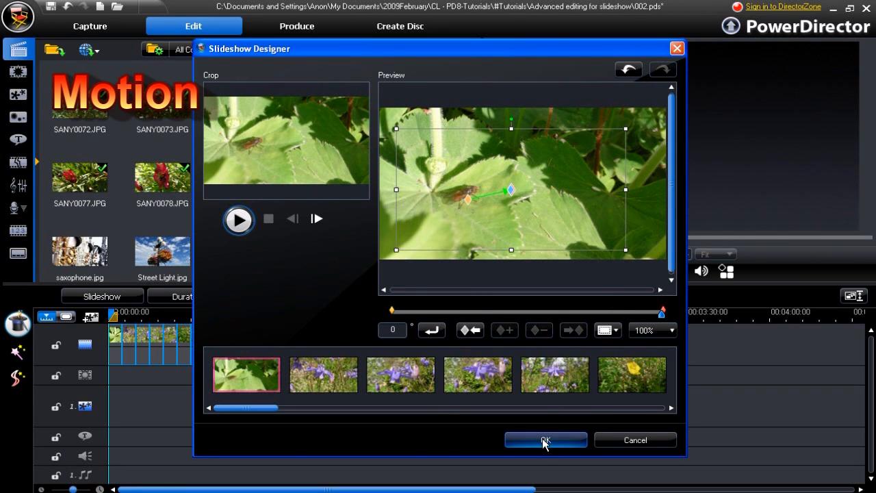
Step: With grid lines shown, reshape the first photo's motion path, accept it and finish to the timeline
left_click(476, 375)
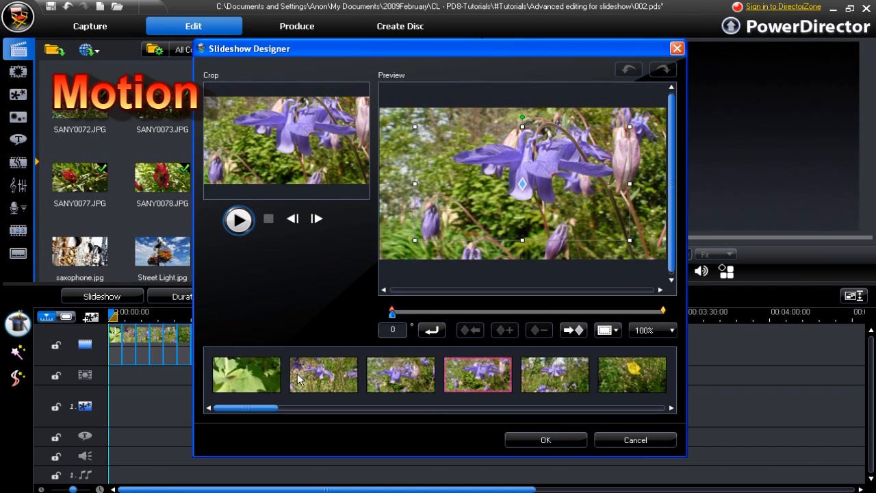
left_click(605, 330)
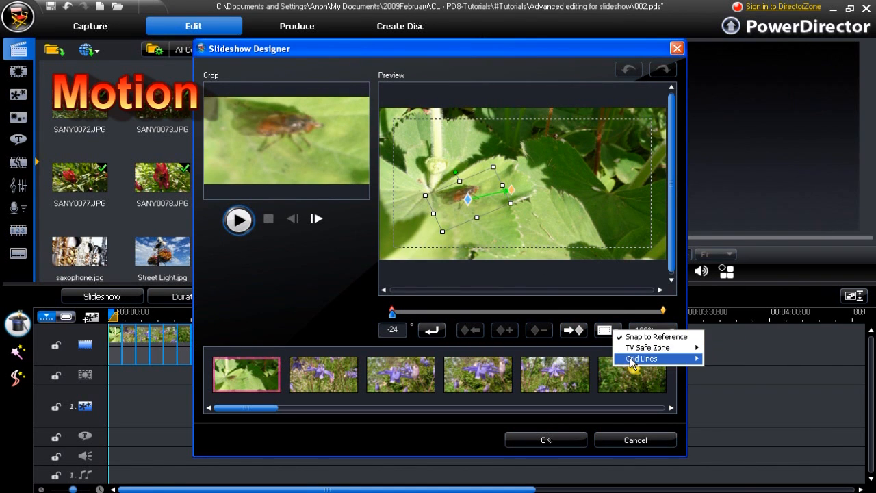
left_click(641, 359)
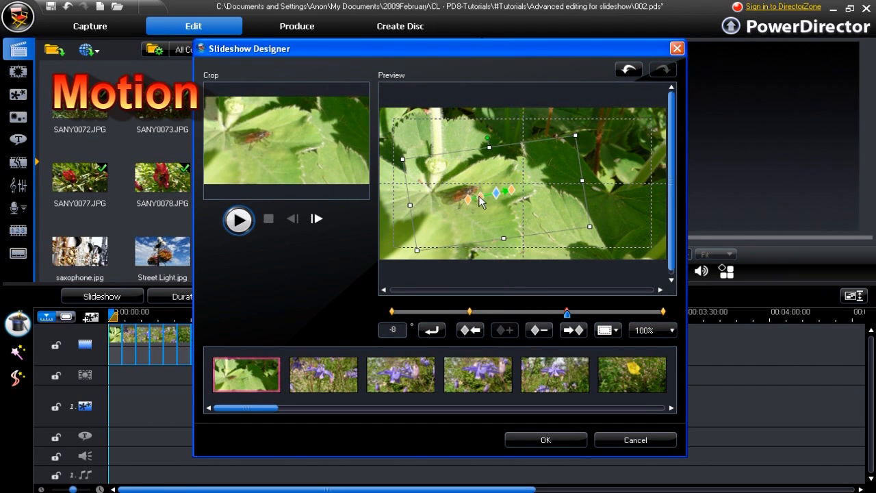
left_click_drag(479, 200, 494, 162)
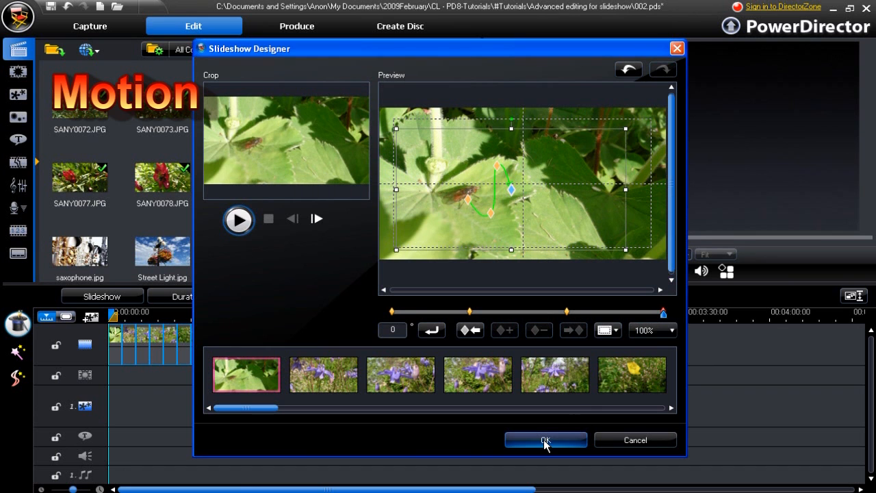
left_click(545, 441)
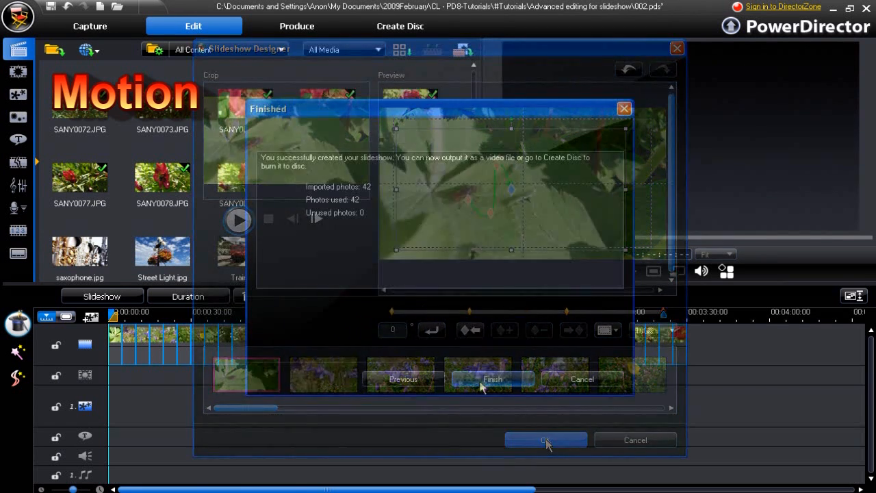
left_click(544, 440)
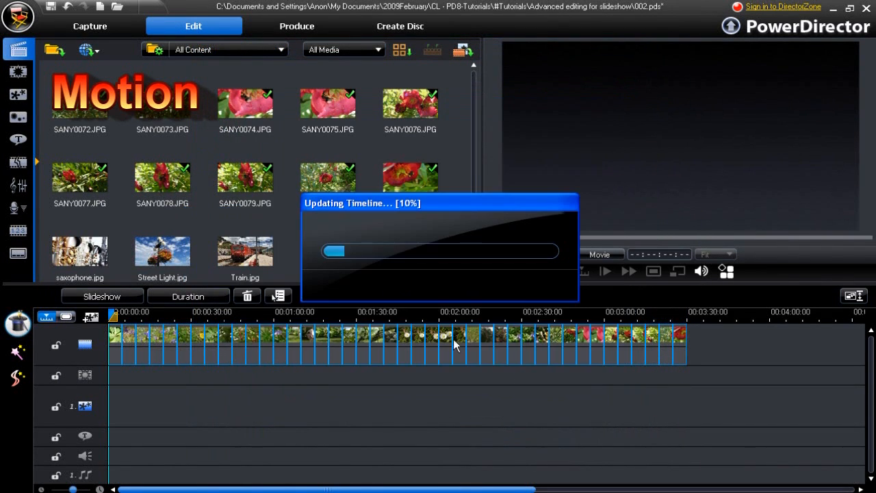